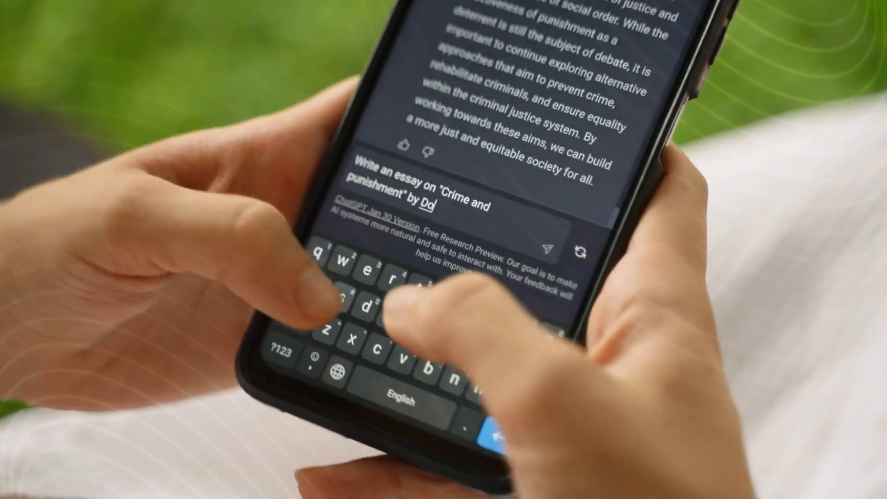
{"action": "type", "text": "stoy"}
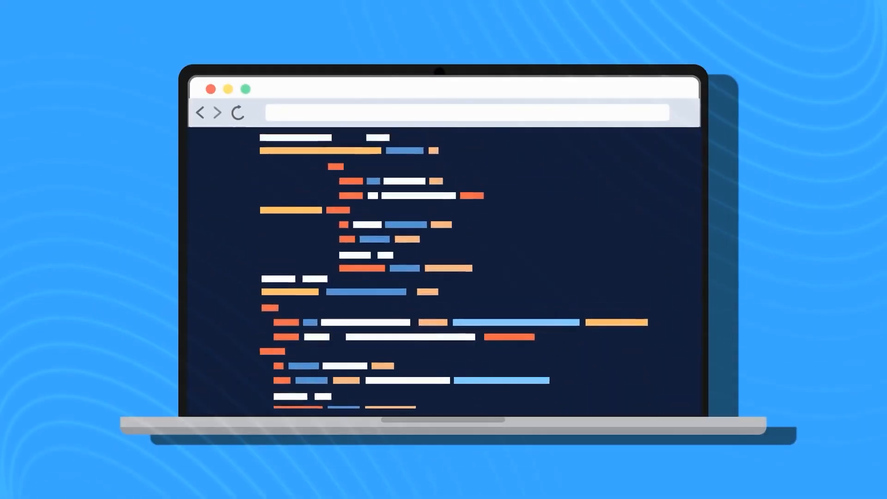
{"action": "scroll", "scroll_direction": "down", "scroll_amount": 3}
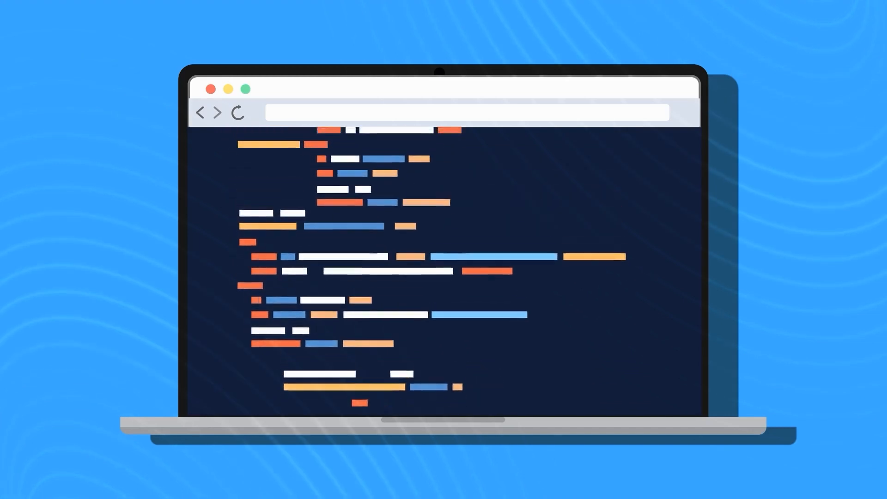